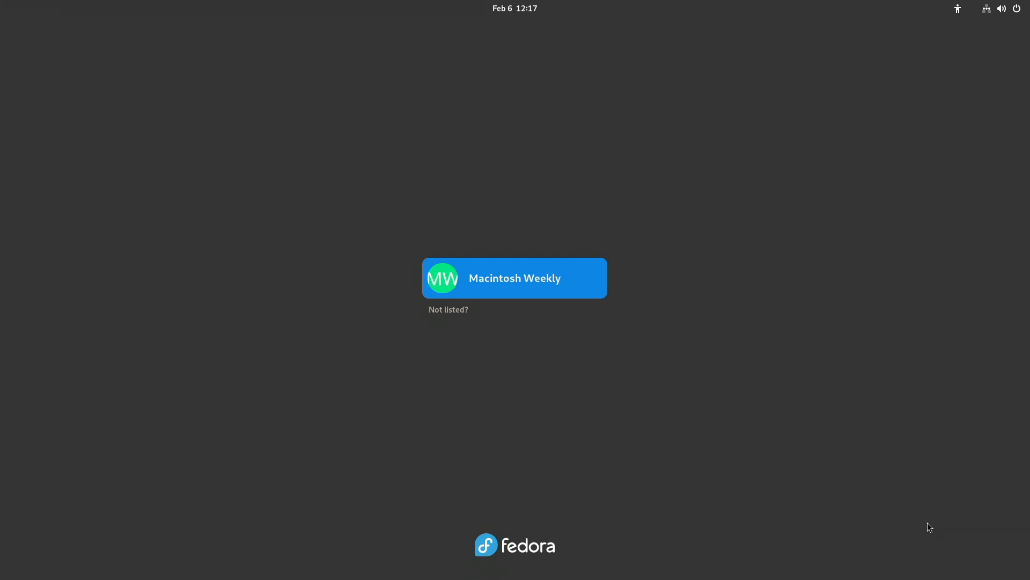
# Step: Sign in to the Fedora account at the GDM login screen with the password
pyautogui.click(515, 277)
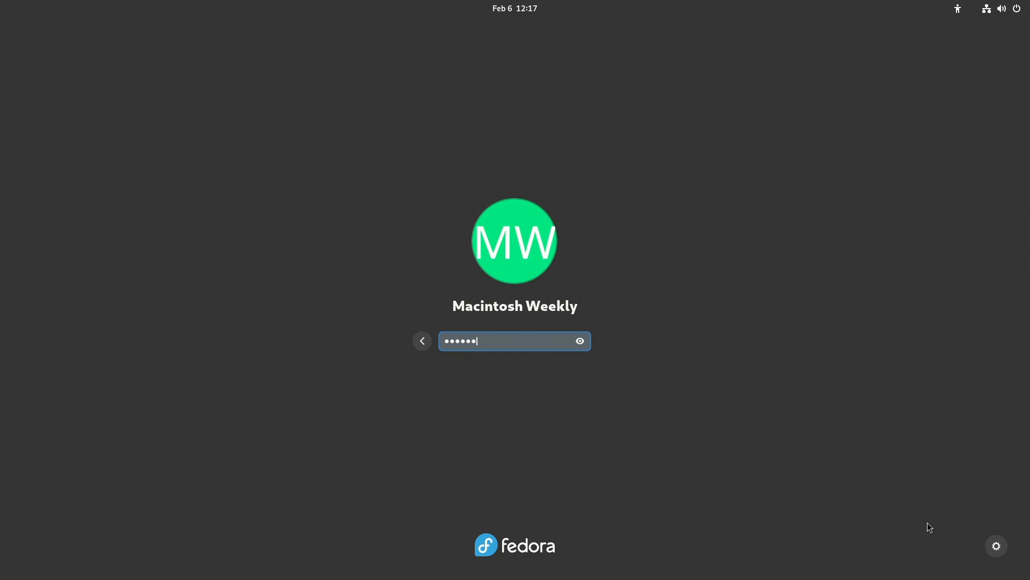
pyautogui.press('Return')
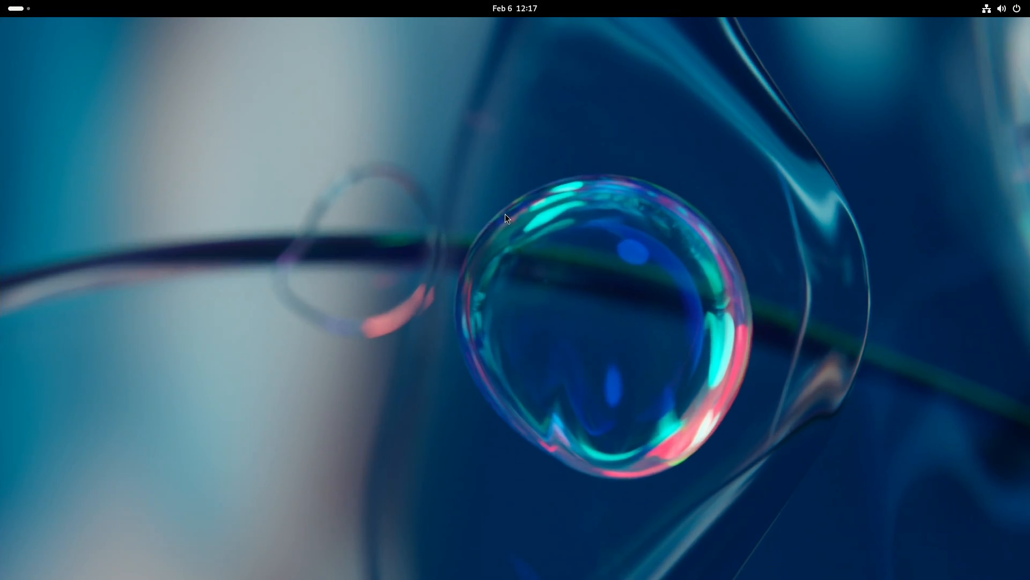
pyautogui.moveTo(454, 323)
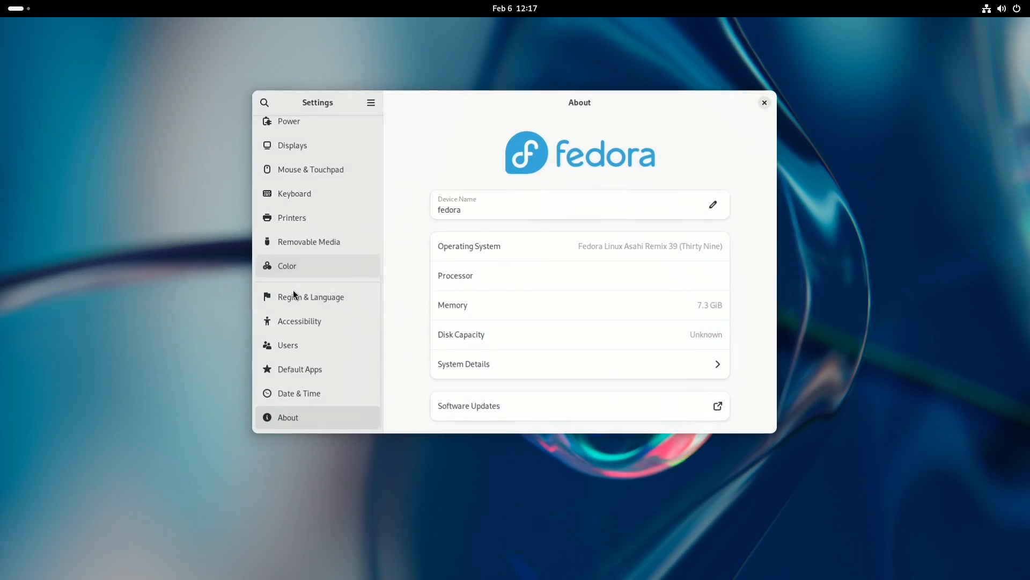
pyautogui.moveTo(582, 359)
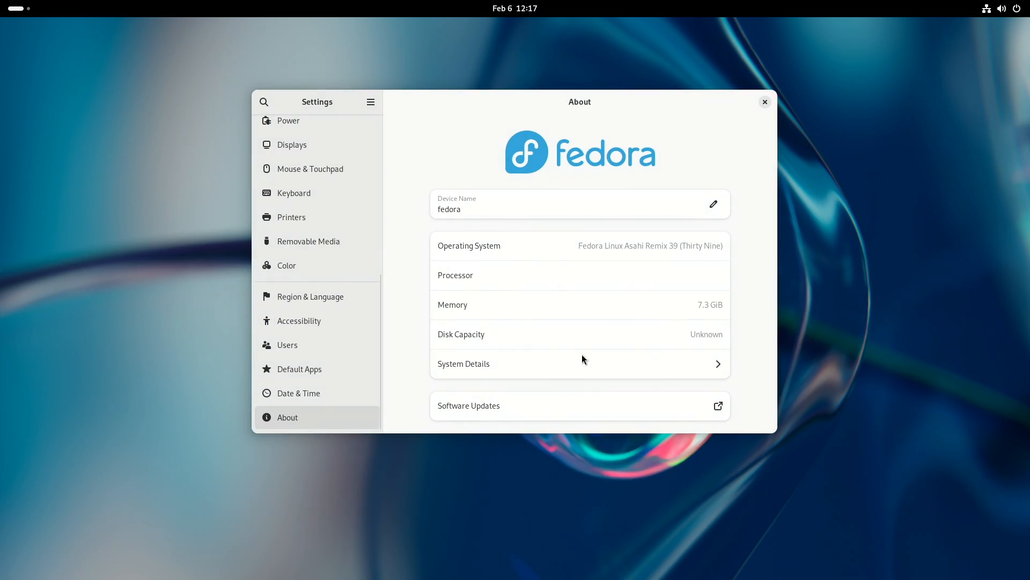
pyautogui.moveTo(604, 83)
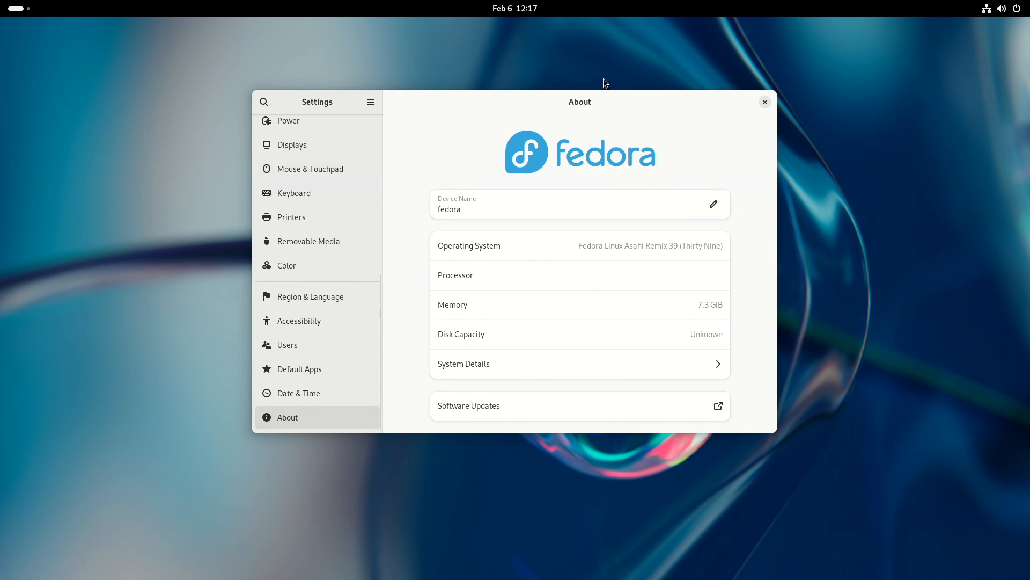
# Step: Power off the Fedora session from the GNOME status menu to return to the startup picker
pyautogui.click(1001, 8)
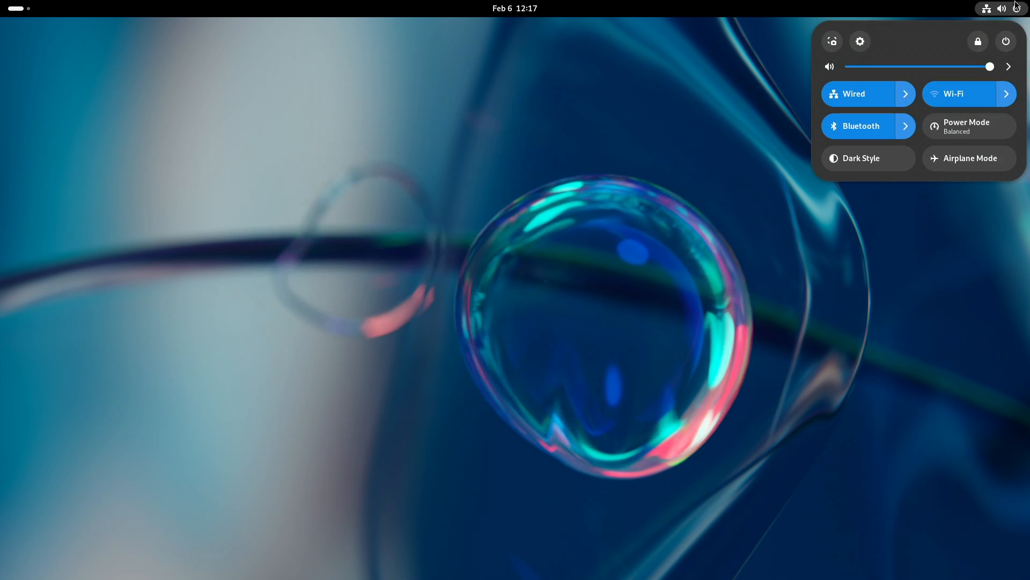
pyautogui.click(1005, 40)
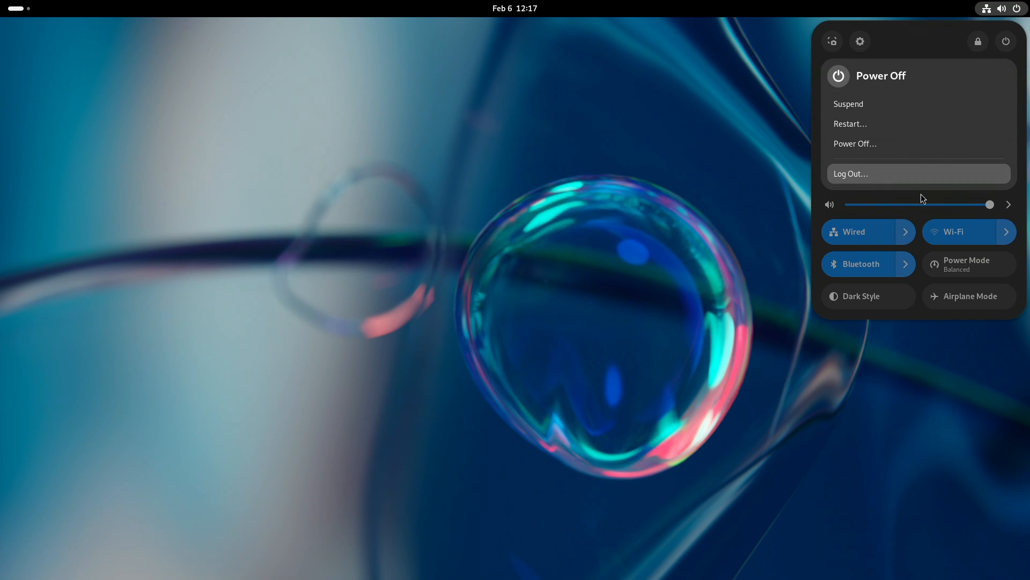
pyautogui.click(855, 144)
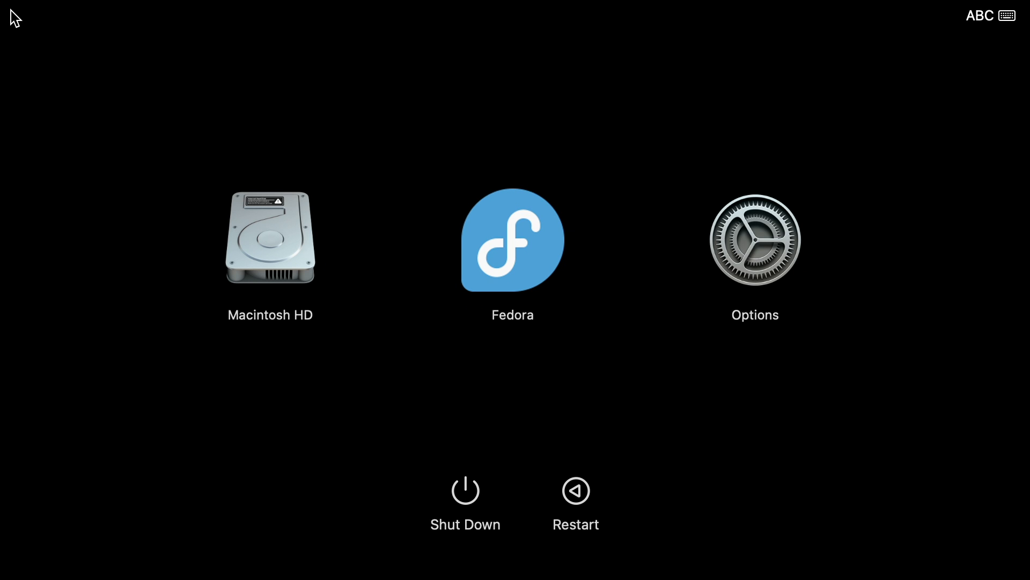
# Step: Boot into macOS by choosing Macintosh HD in Startup Manager
pyautogui.click(270, 239)
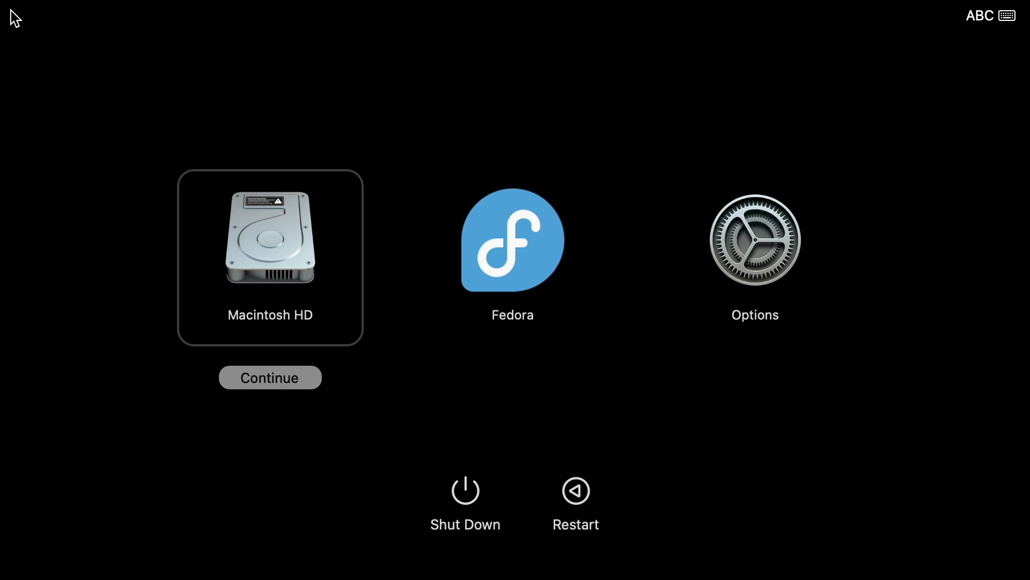
pyautogui.click(269, 376)
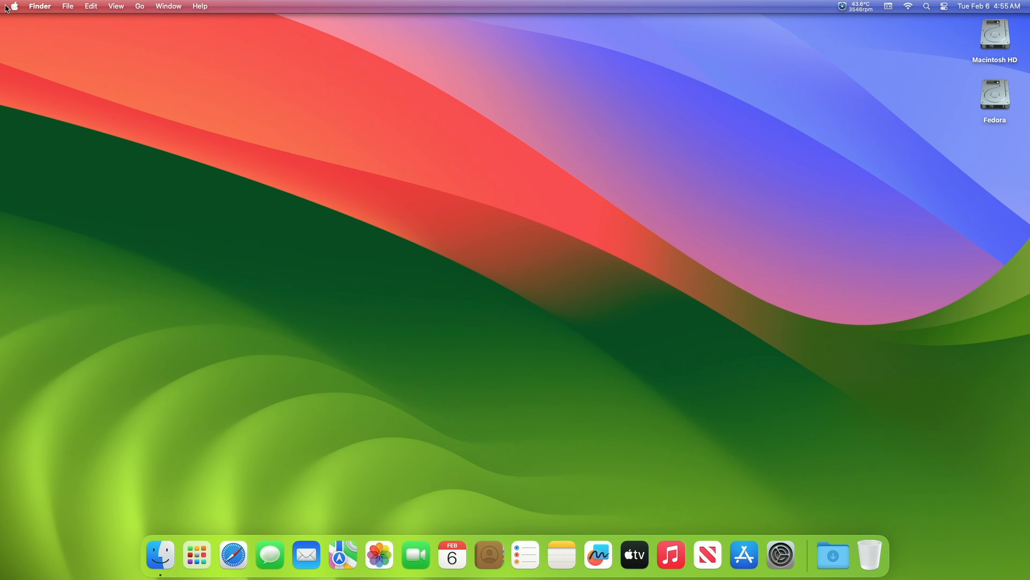
pyautogui.click(927, 7)
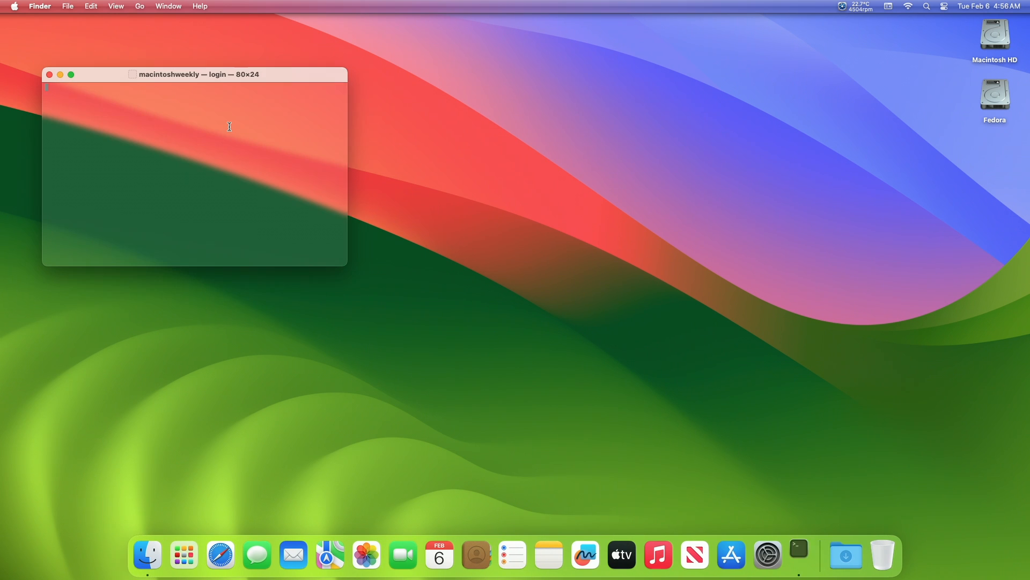
pyautogui.write('curl -L https://alx.sh/wipe-linux | sh')
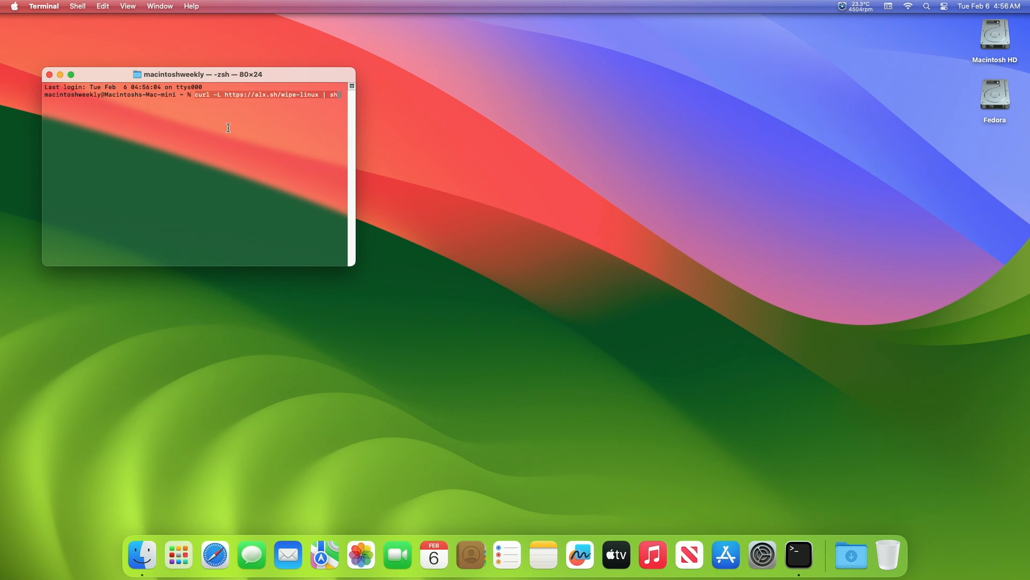
pyautogui.press('Return')
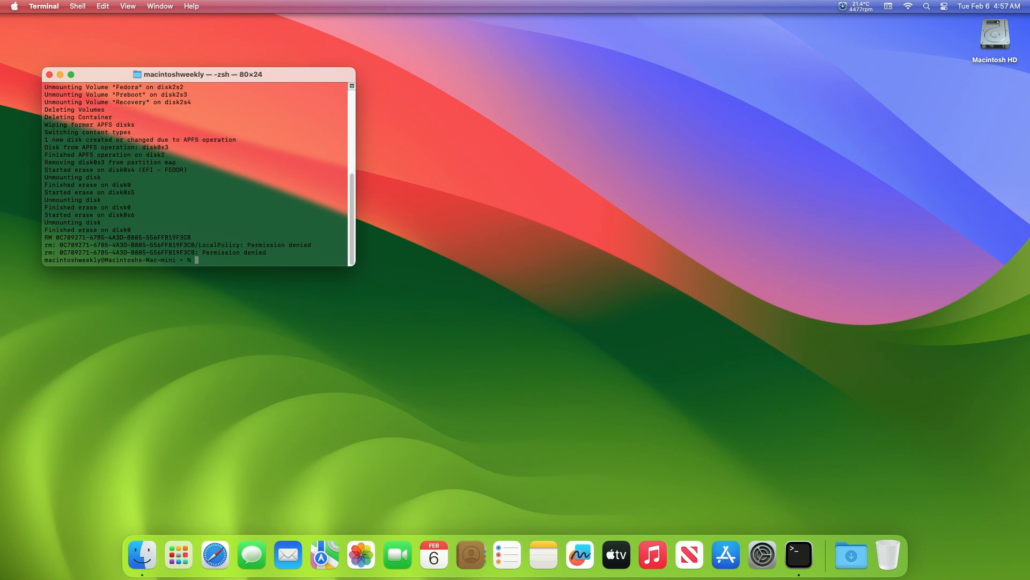
# Step: Run diskutil list to confirm 122.6 GB of free space after the Macintosh HD container
pyautogui.write('disku')
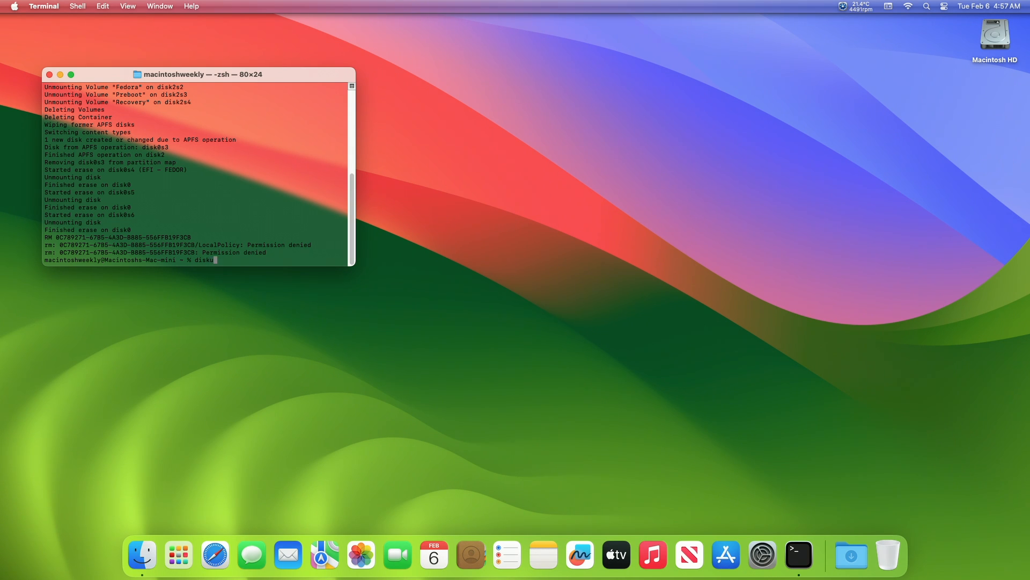
pyautogui.write('til list')
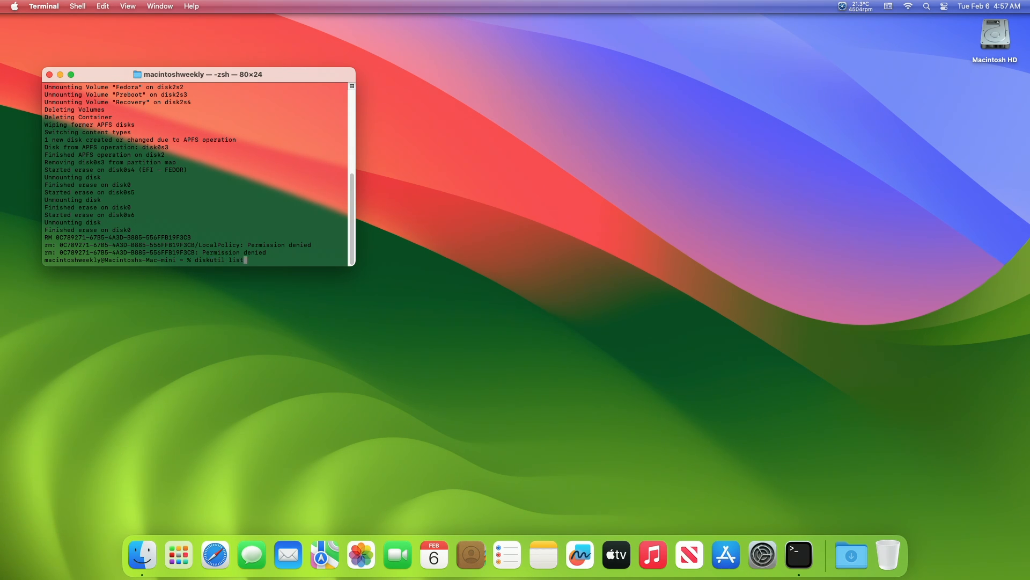
pyautogui.press('Return')
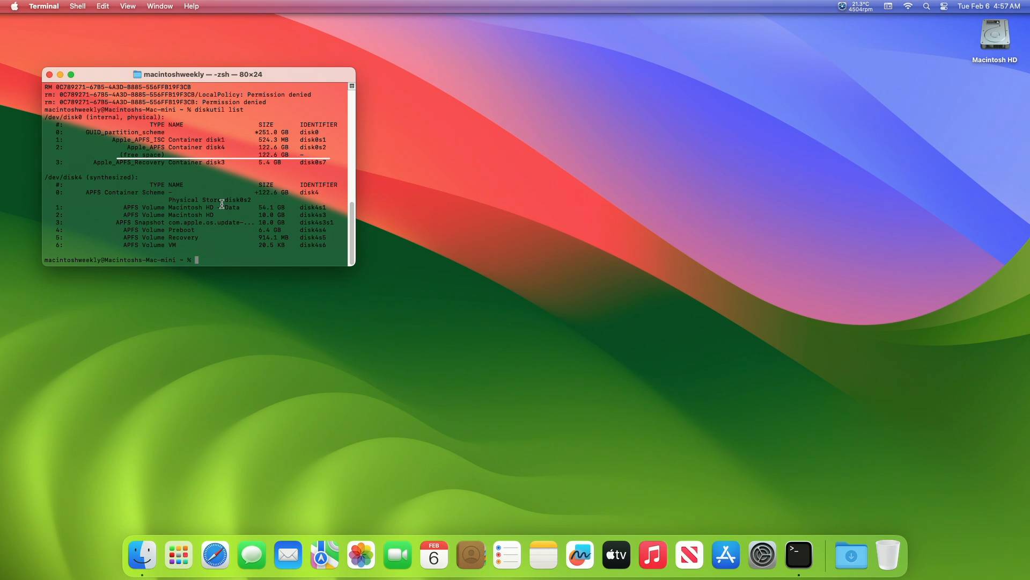
pyautogui.moveTo(182, 156)
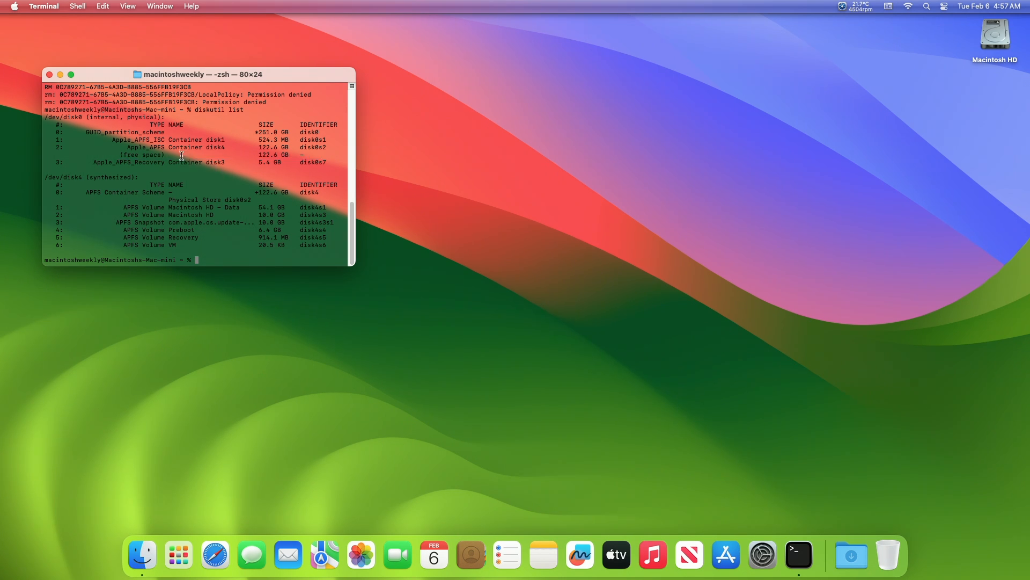
pyautogui.click(43, 6)
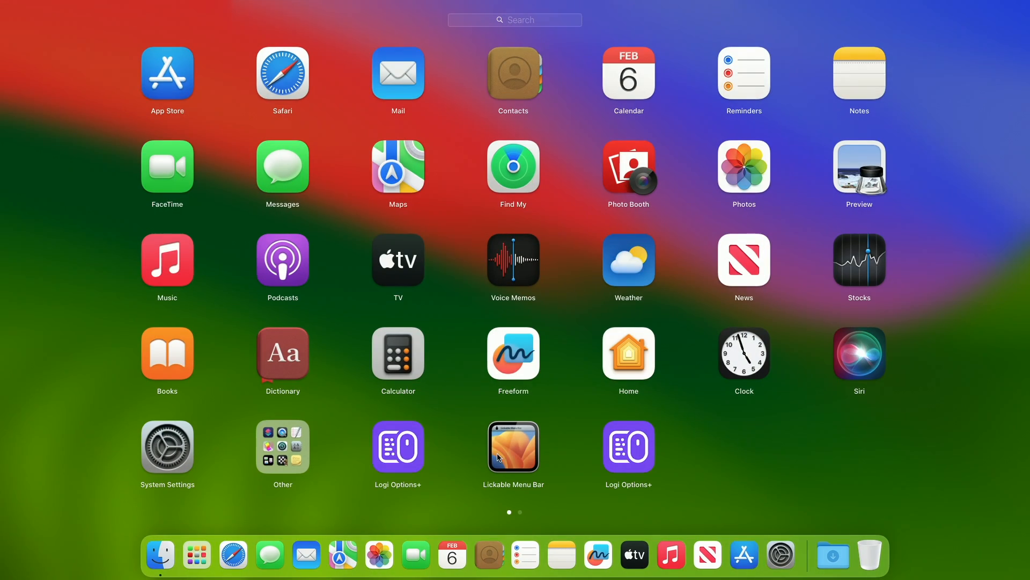
# Step: Launch Disk Utility and select the APPLE SSD AP0256Q Media disk
pyautogui.click(283, 448)
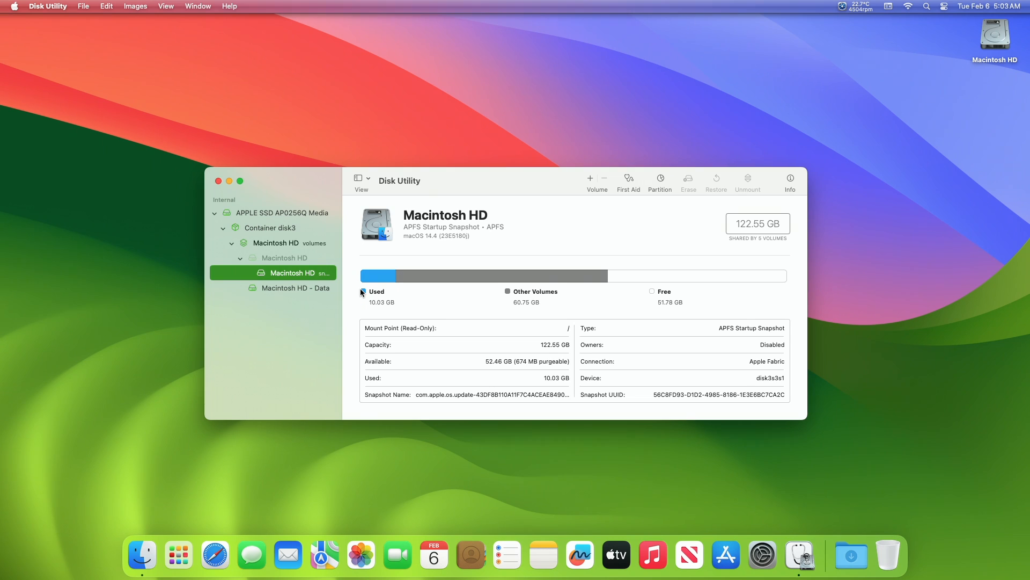
pyautogui.click(281, 212)
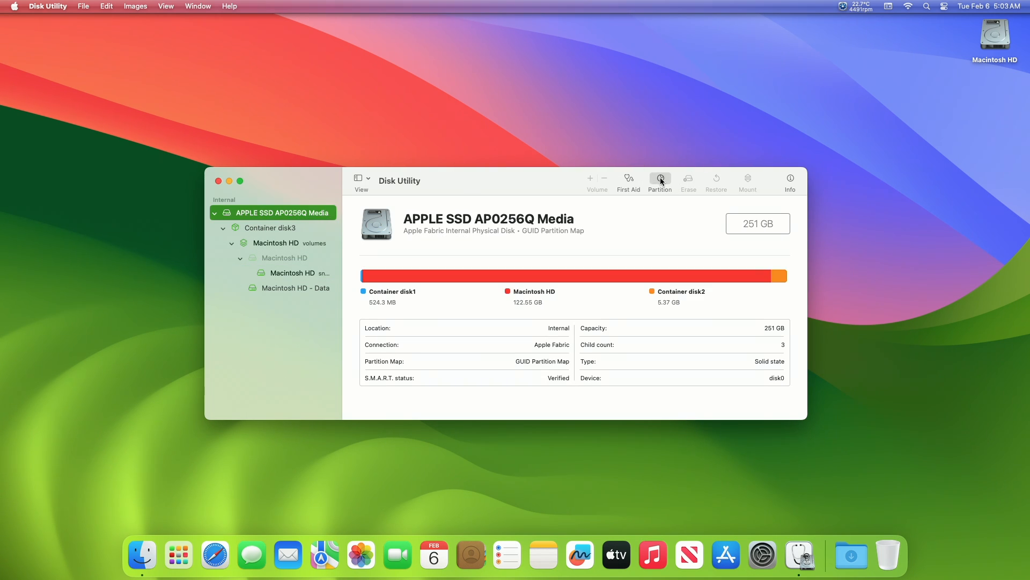
# Step: Enlarge Macintosh HD into the free space and remove Container disk2, reaching 250.48 GB
pyautogui.click(659, 181)
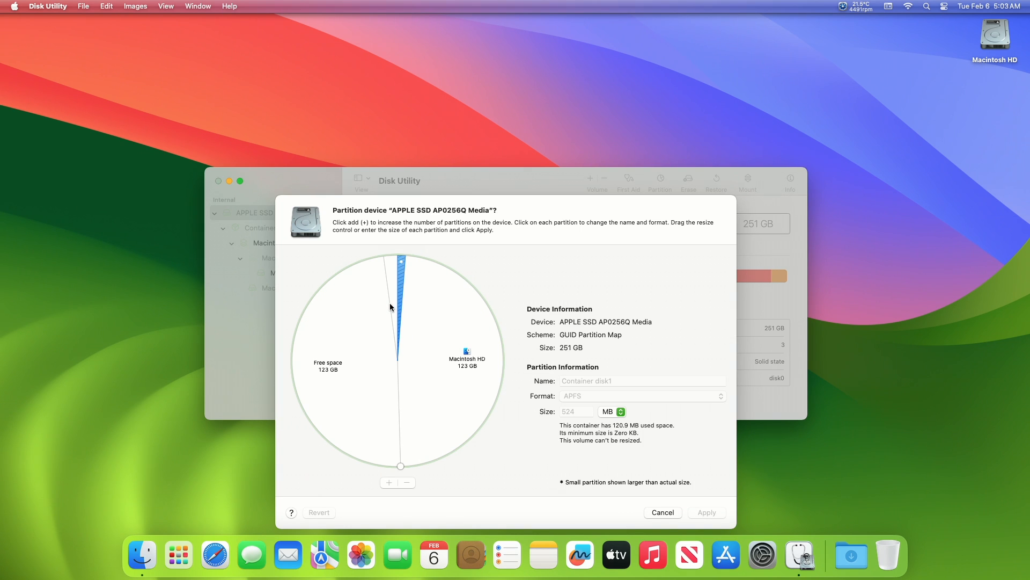
pyautogui.click(334, 361)
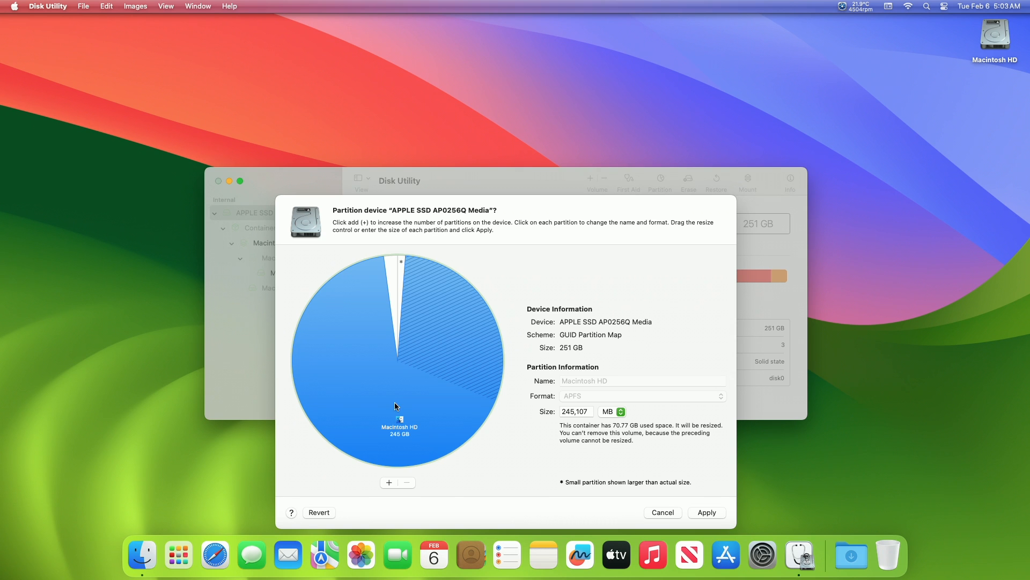
pyautogui.moveTo(394, 325)
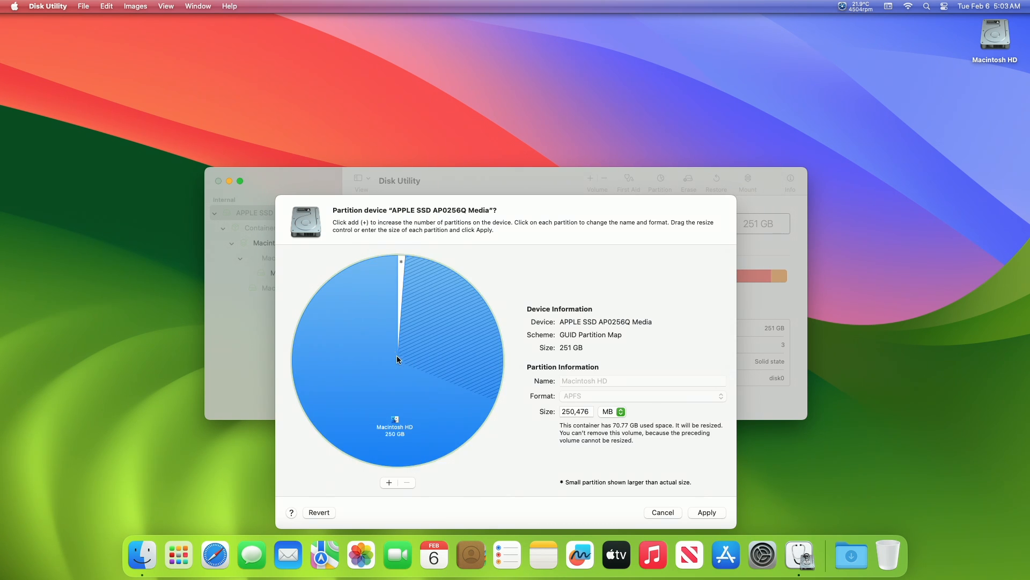
pyautogui.click(706, 512)
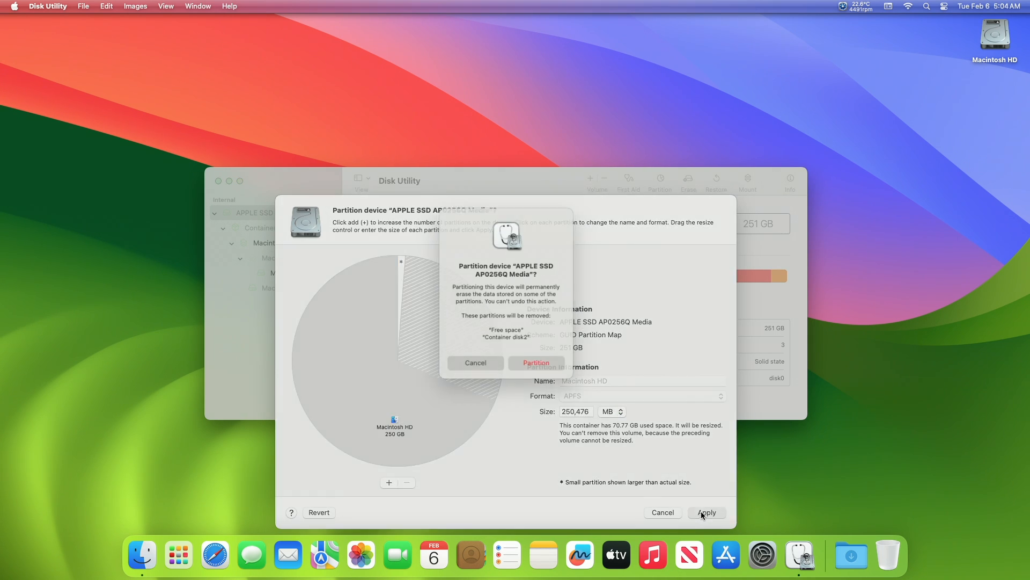
pyautogui.click(536, 362)
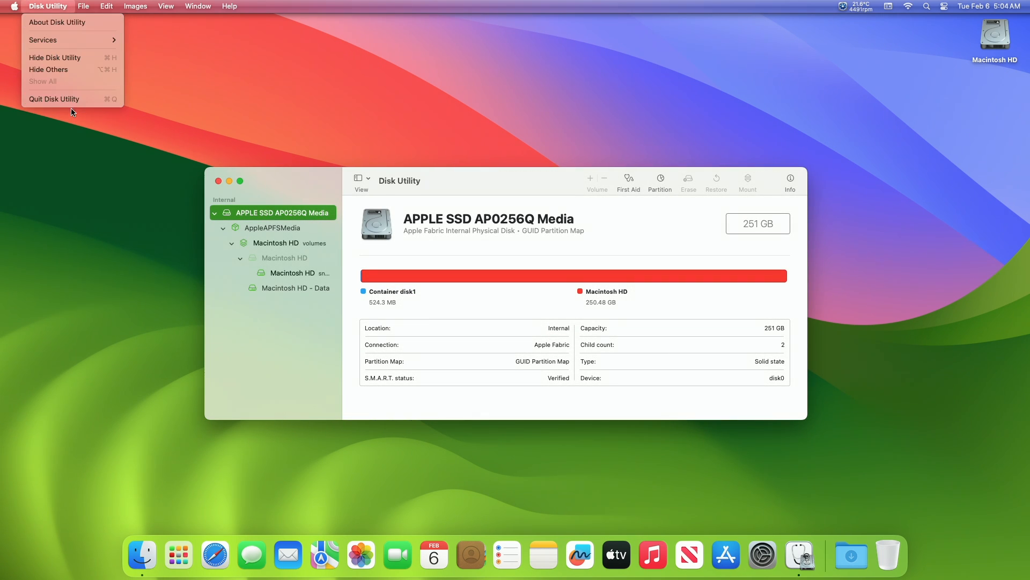
# Step: Quit Disk Utility and shut down the Mac from the Apple menu
pyautogui.click(54, 99)
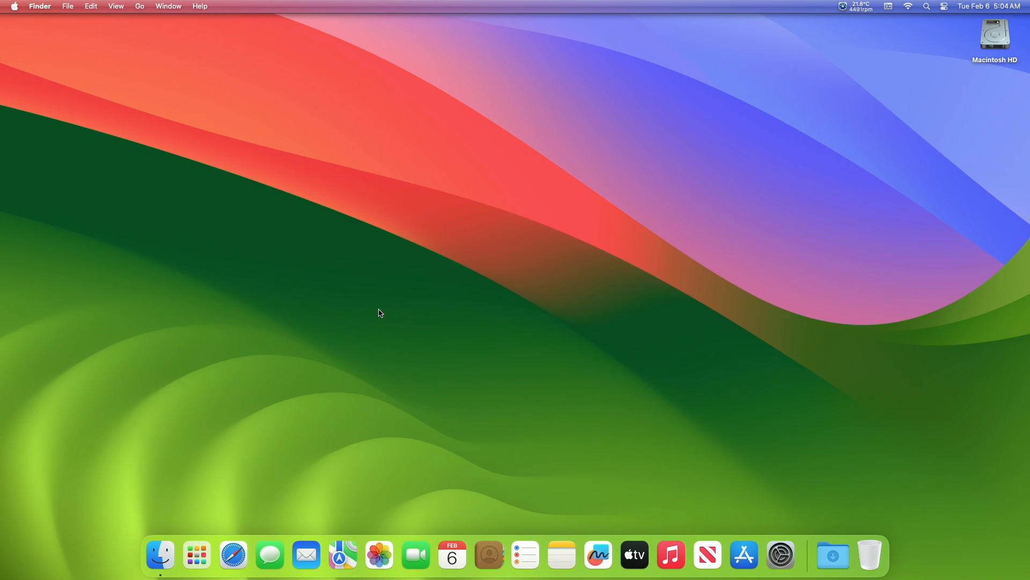
pyautogui.click(14, 5)
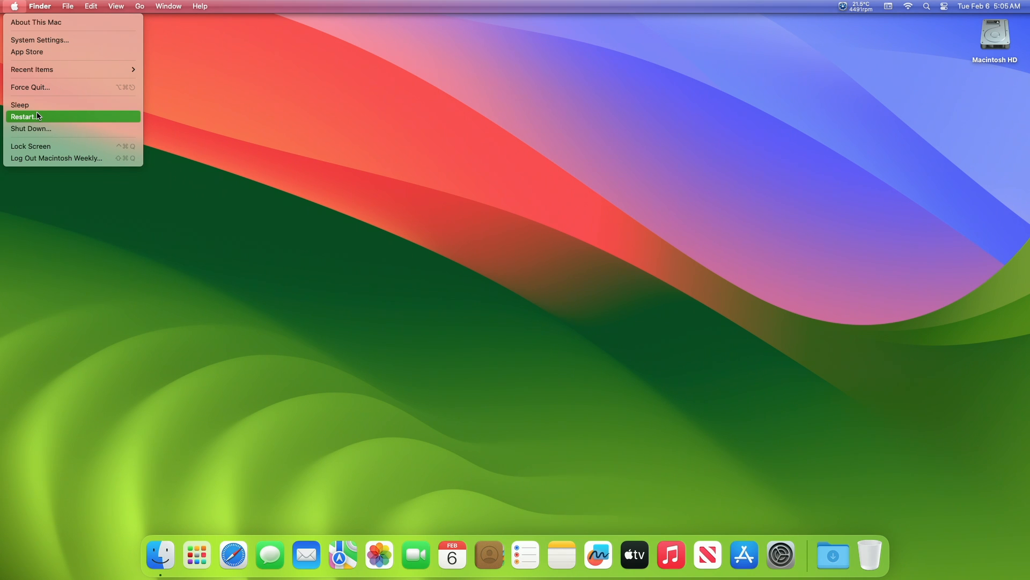
pyautogui.moveTo(49, 128)
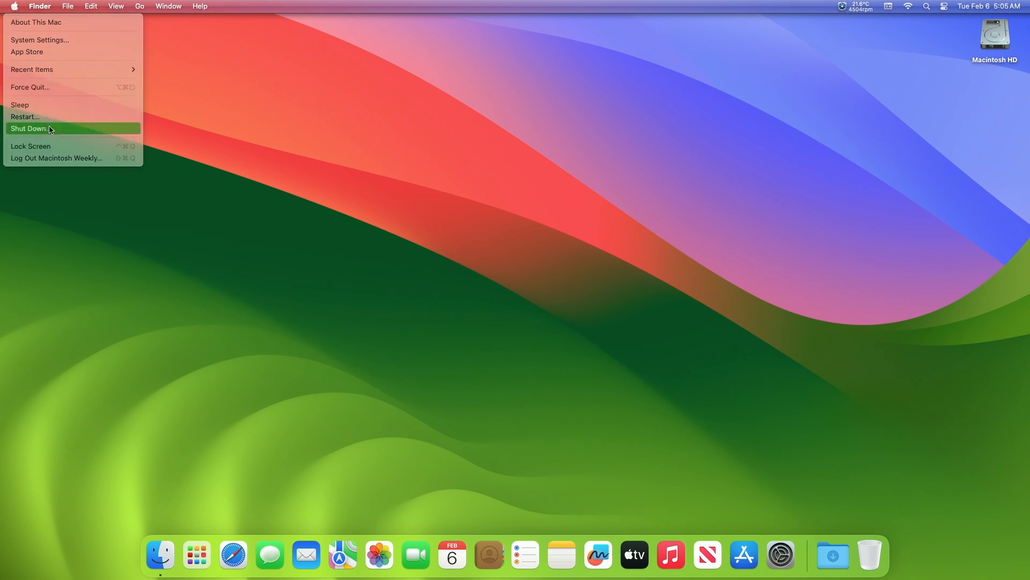
pyautogui.click(586, 197)
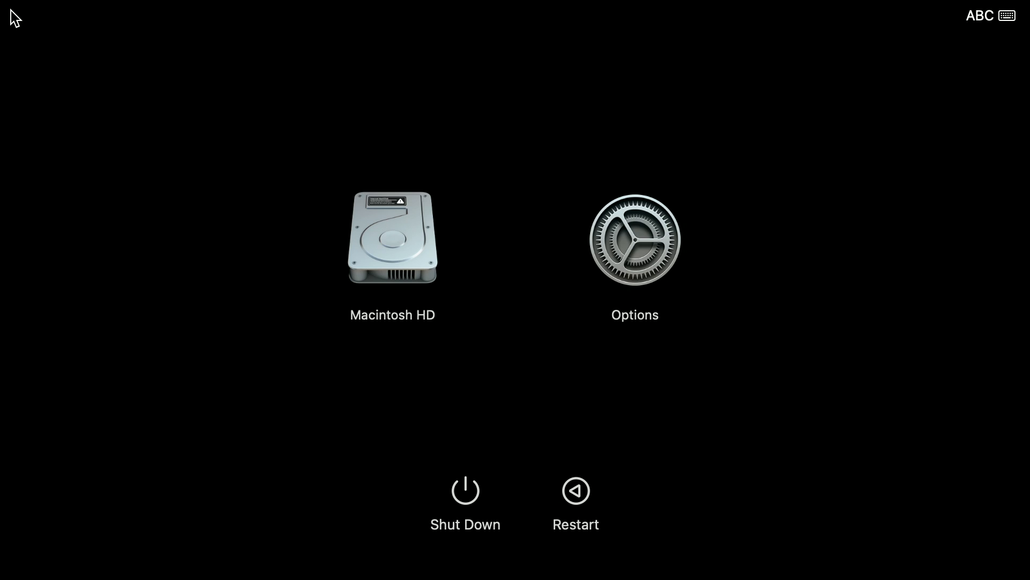
# Step: Start up from Macintosh HD, the only disk left in Startup Manager
pyautogui.click(392, 238)
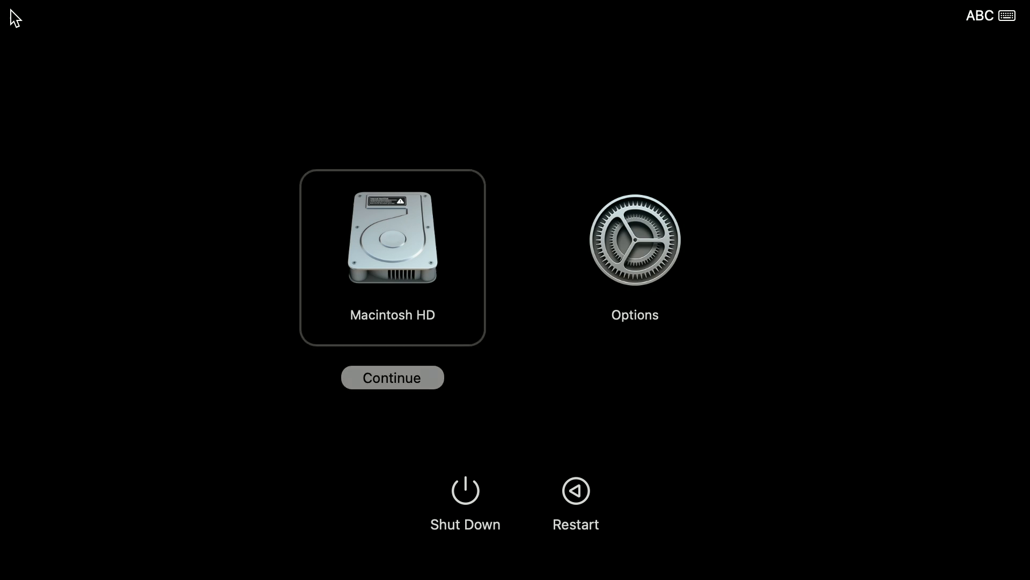
pyautogui.click(392, 377)
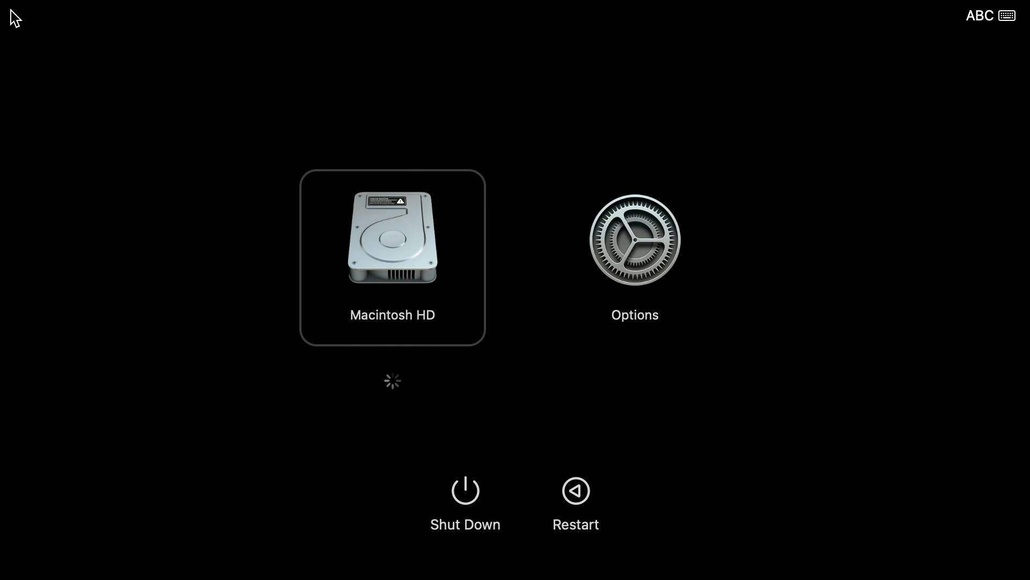